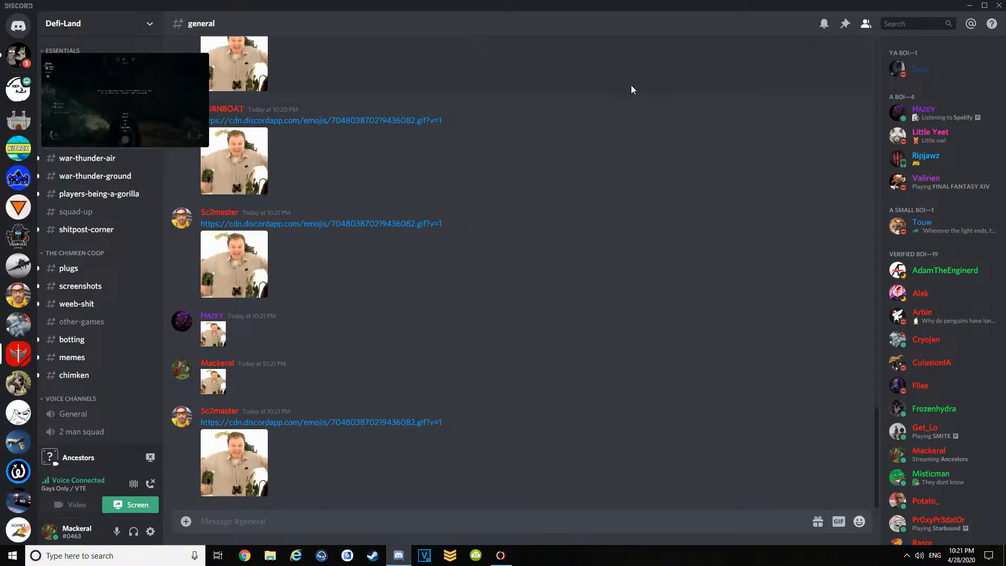
Step: Flood #general with pasted GIF emoji messages until the 'Way too spicy' rate-limit popup appears
click(926, 181)
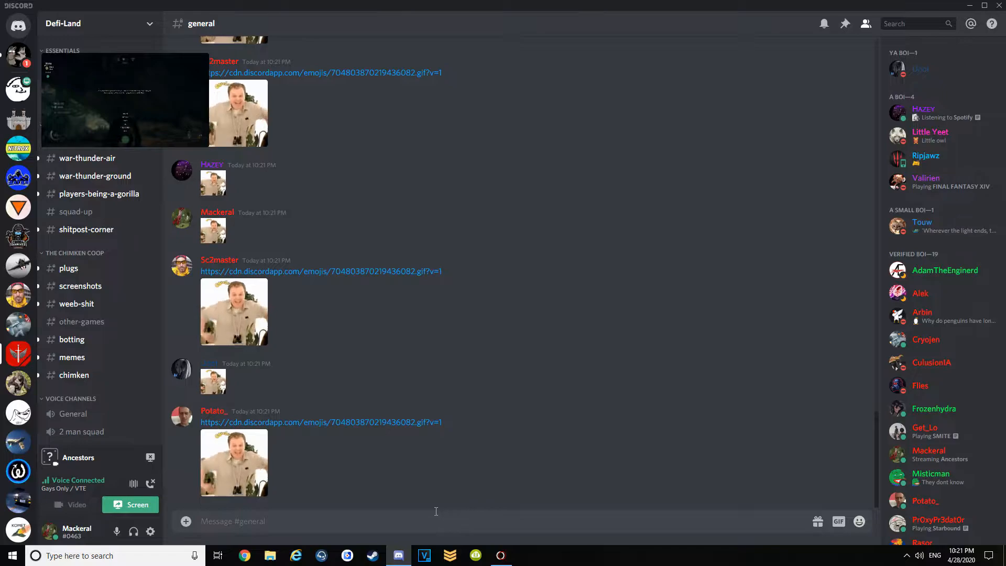
scroll(down, 3)
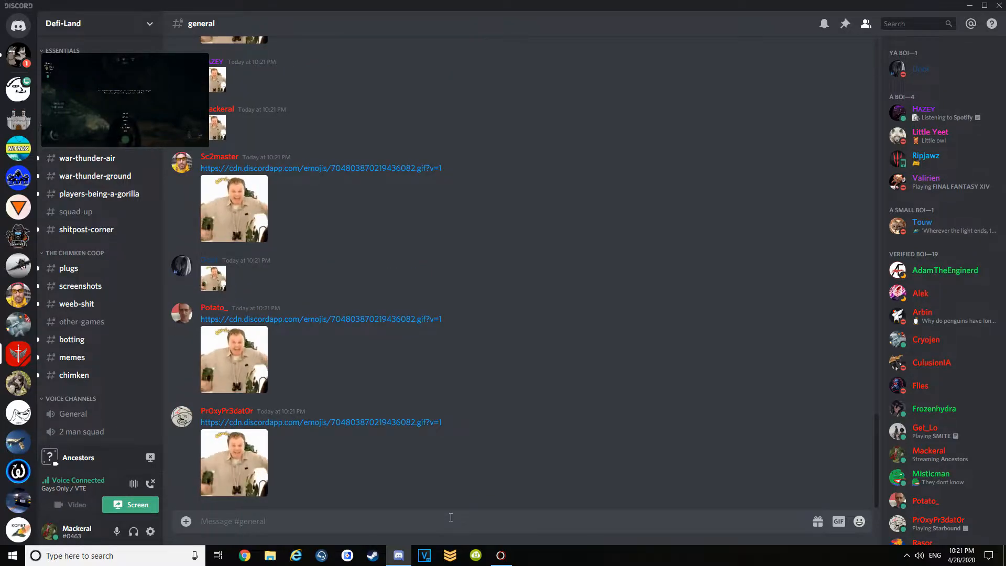
scroll(down, 3)
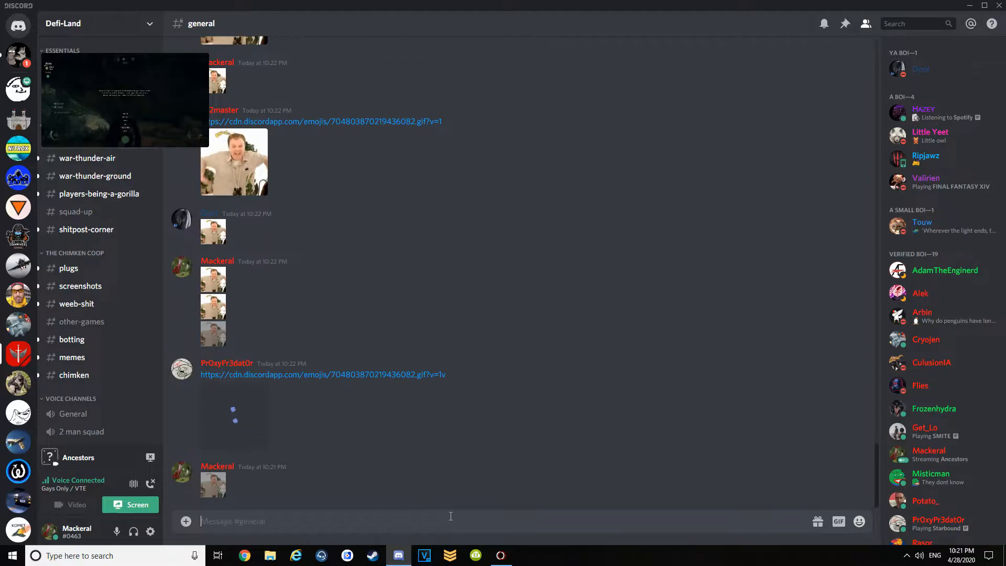
scroll(down, 3)
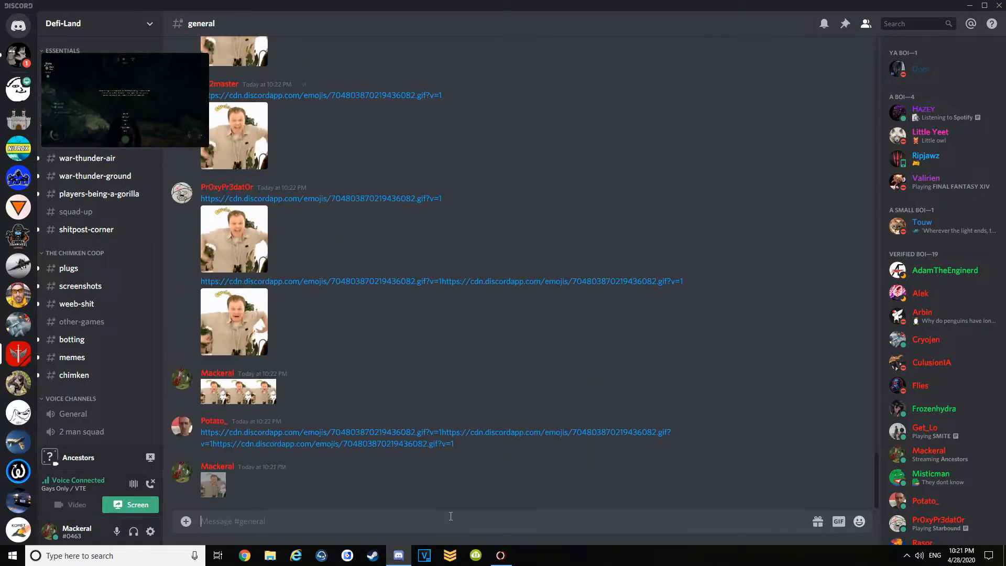
scroll(down, 3)
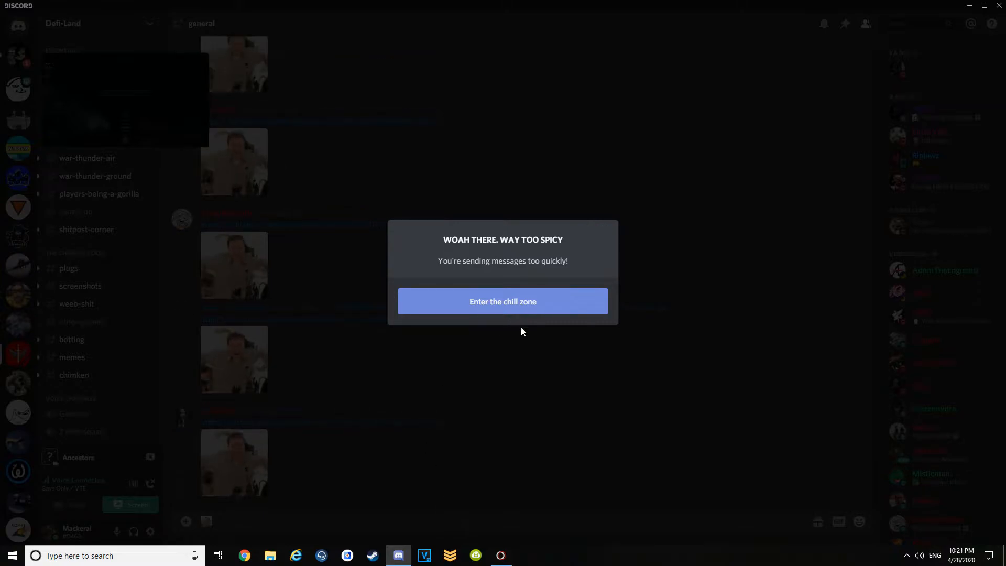
Step: Dismiss the rate-limit popup with 'Enter the chill zone' and return to #general
click(502, 301)
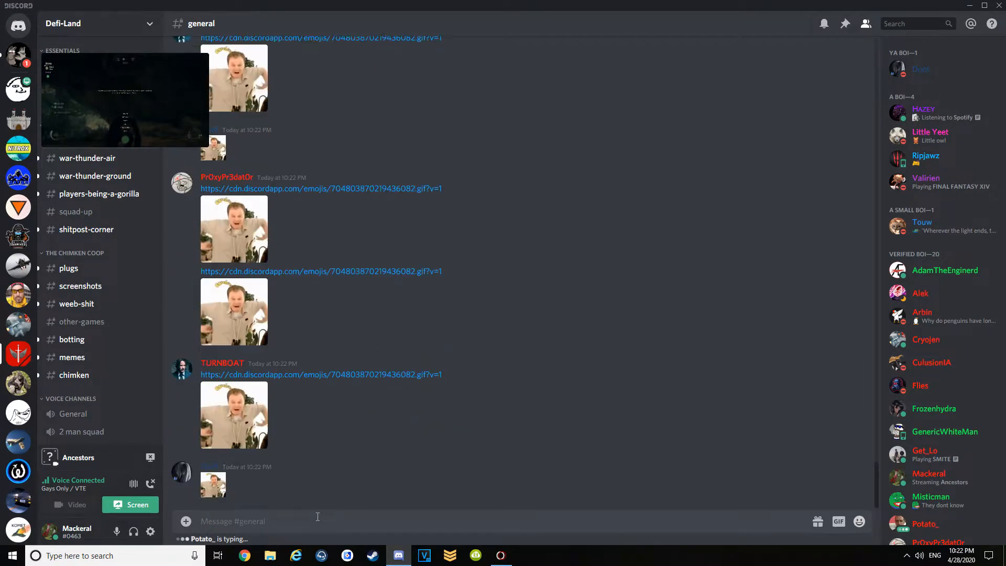
Step: Send another burst of GIF emoji messages into #general until the rate-limit popup returns
scroll(down, 3)
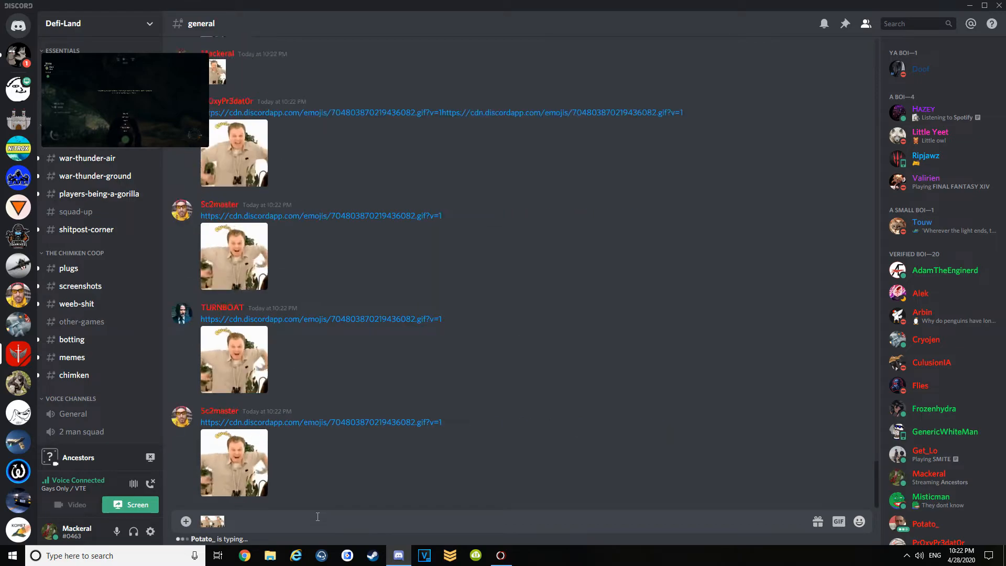
scroll(down, 3)
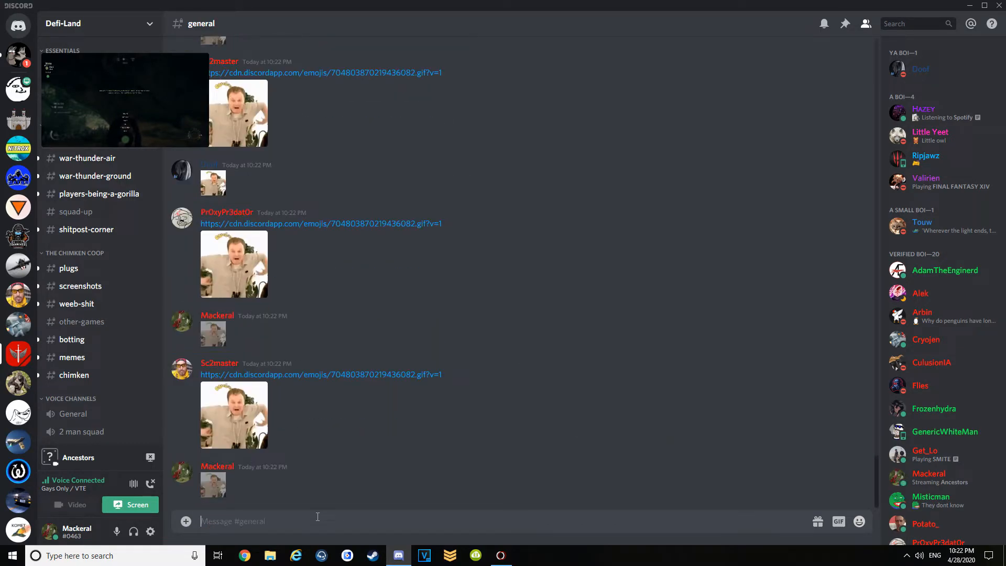
scroll(down, 3)
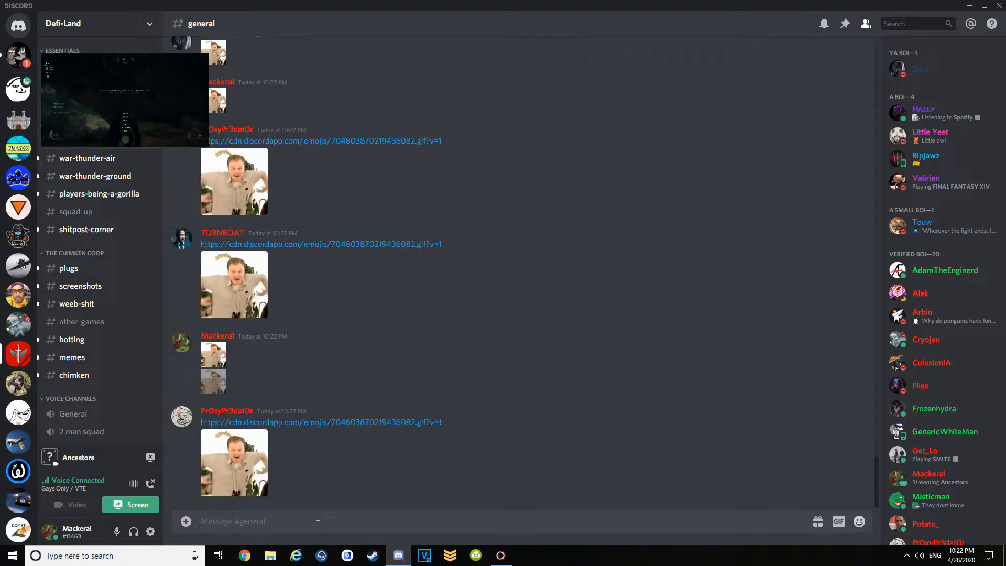
scroll(down, 3)
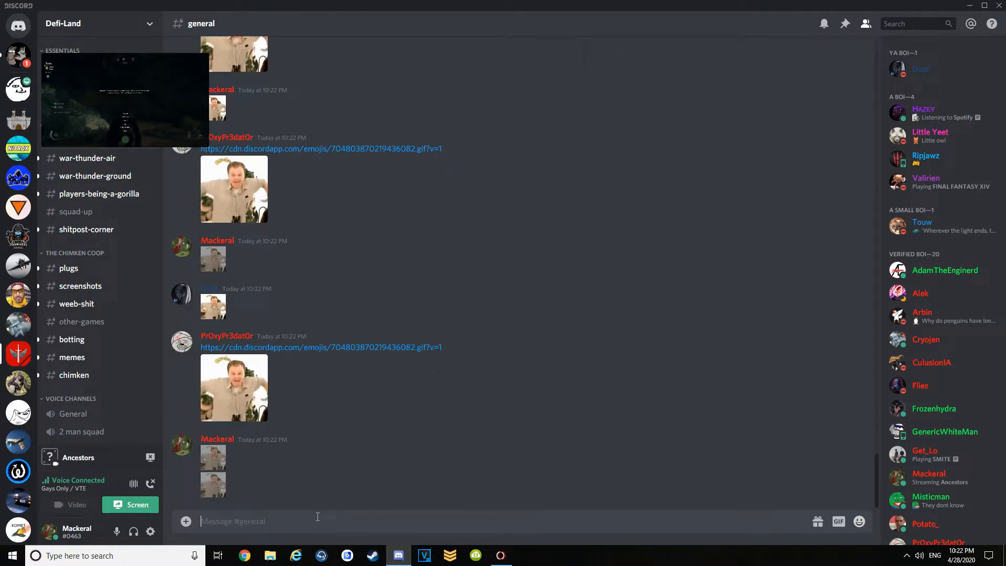
scroll(down, 3)
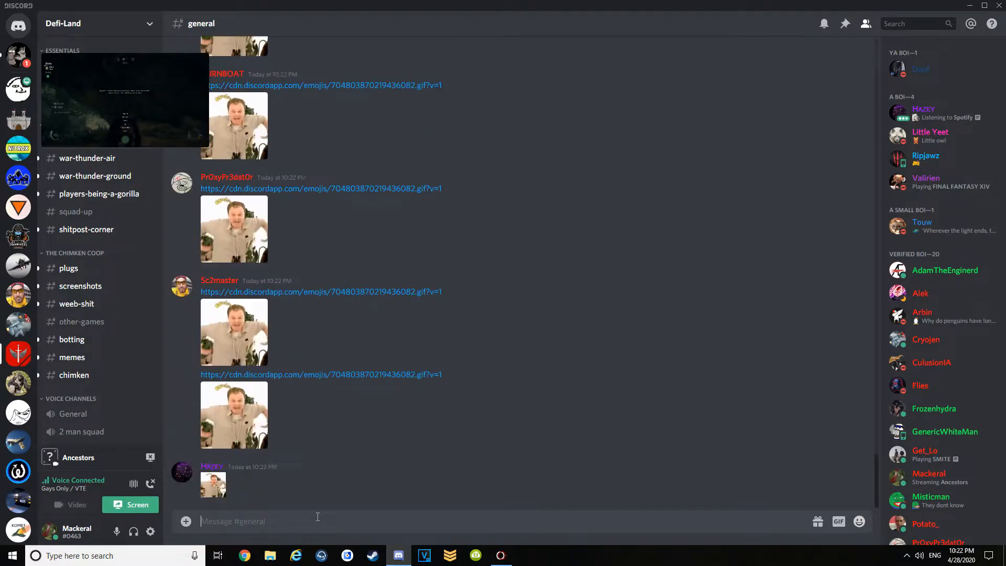
scroll(down, 3)
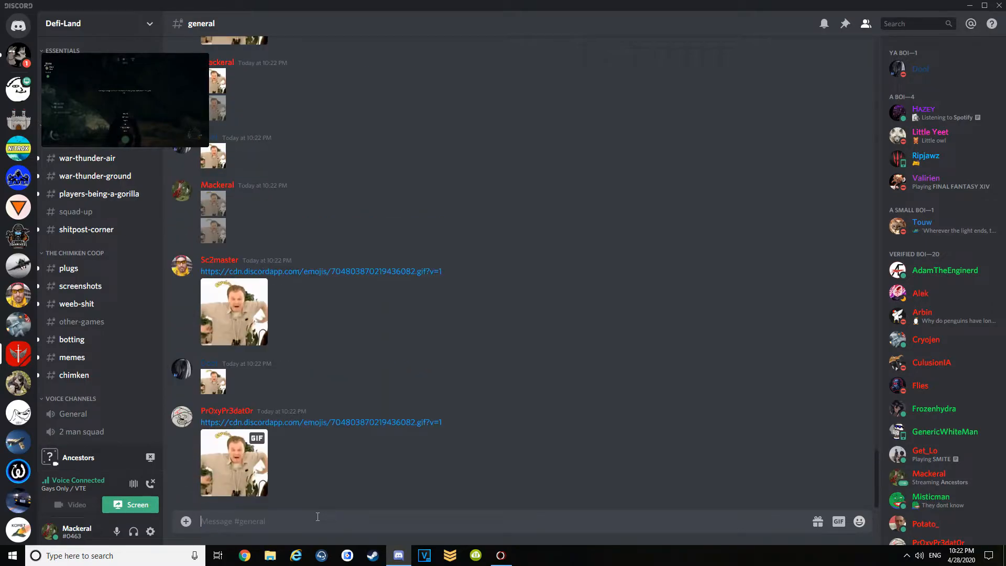
scroll(down, 3)
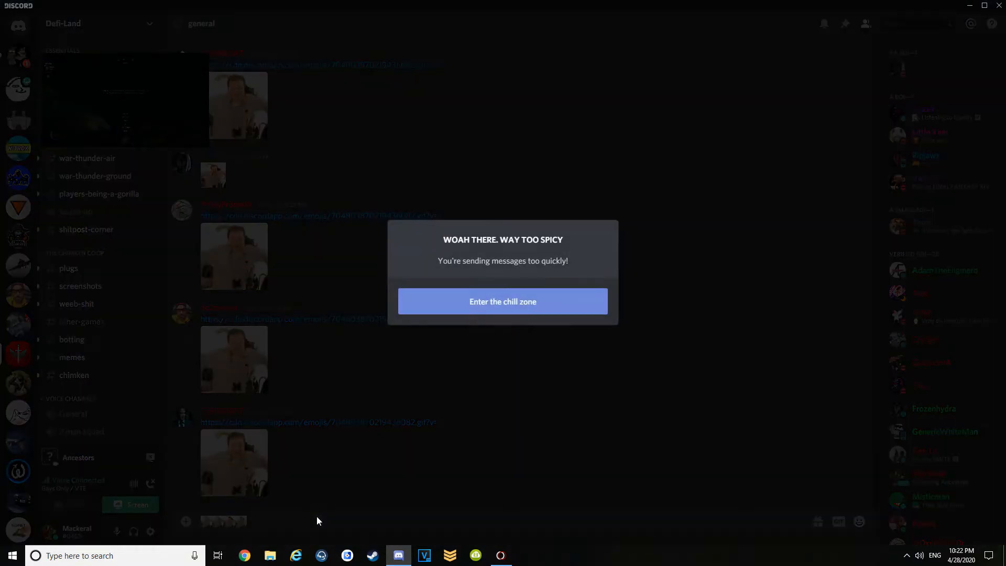
Step: Dismiss the popup with 'Enter the chill zone' again and send another pair of GIF emoji
click(501, 301)
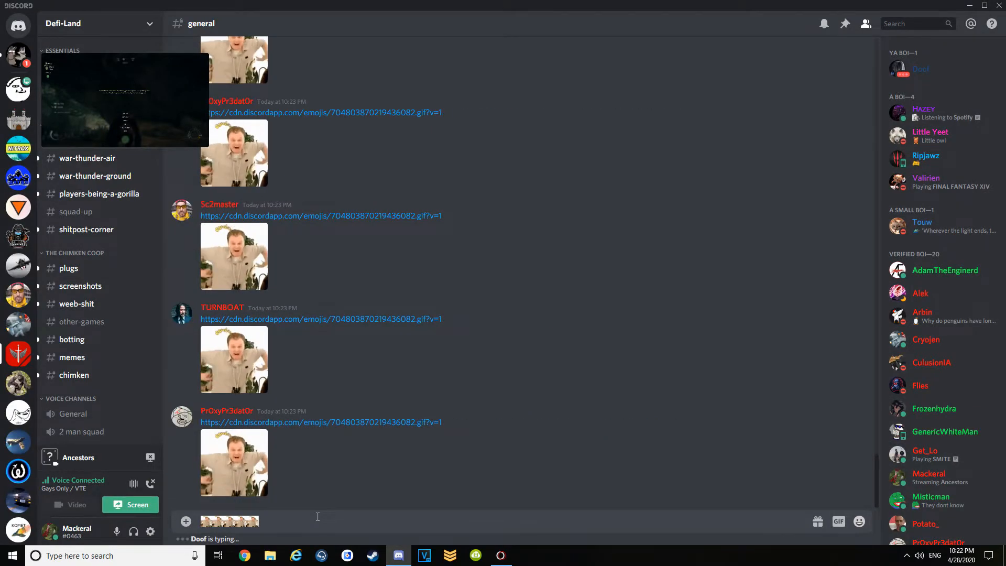
scroll(down, 3)
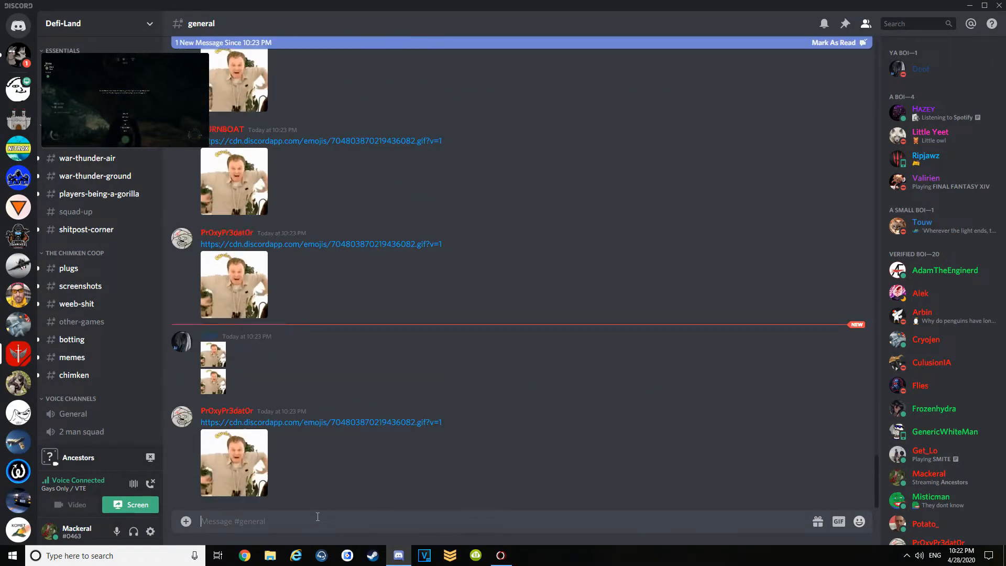